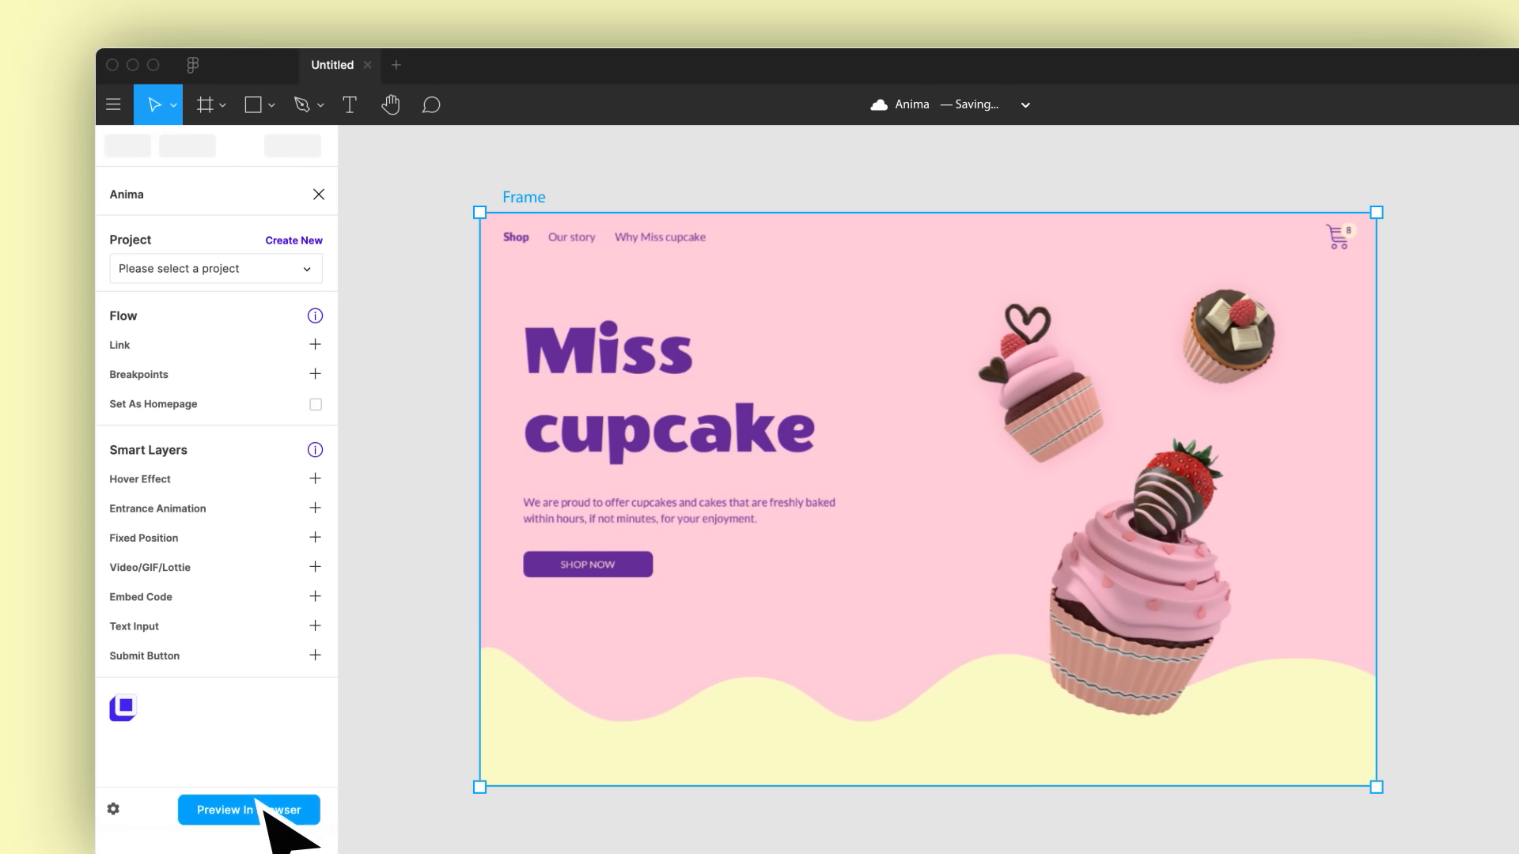
Step: Preview the Miss Cupcake home page and Our Story page in the browser
left_click(249, 810)
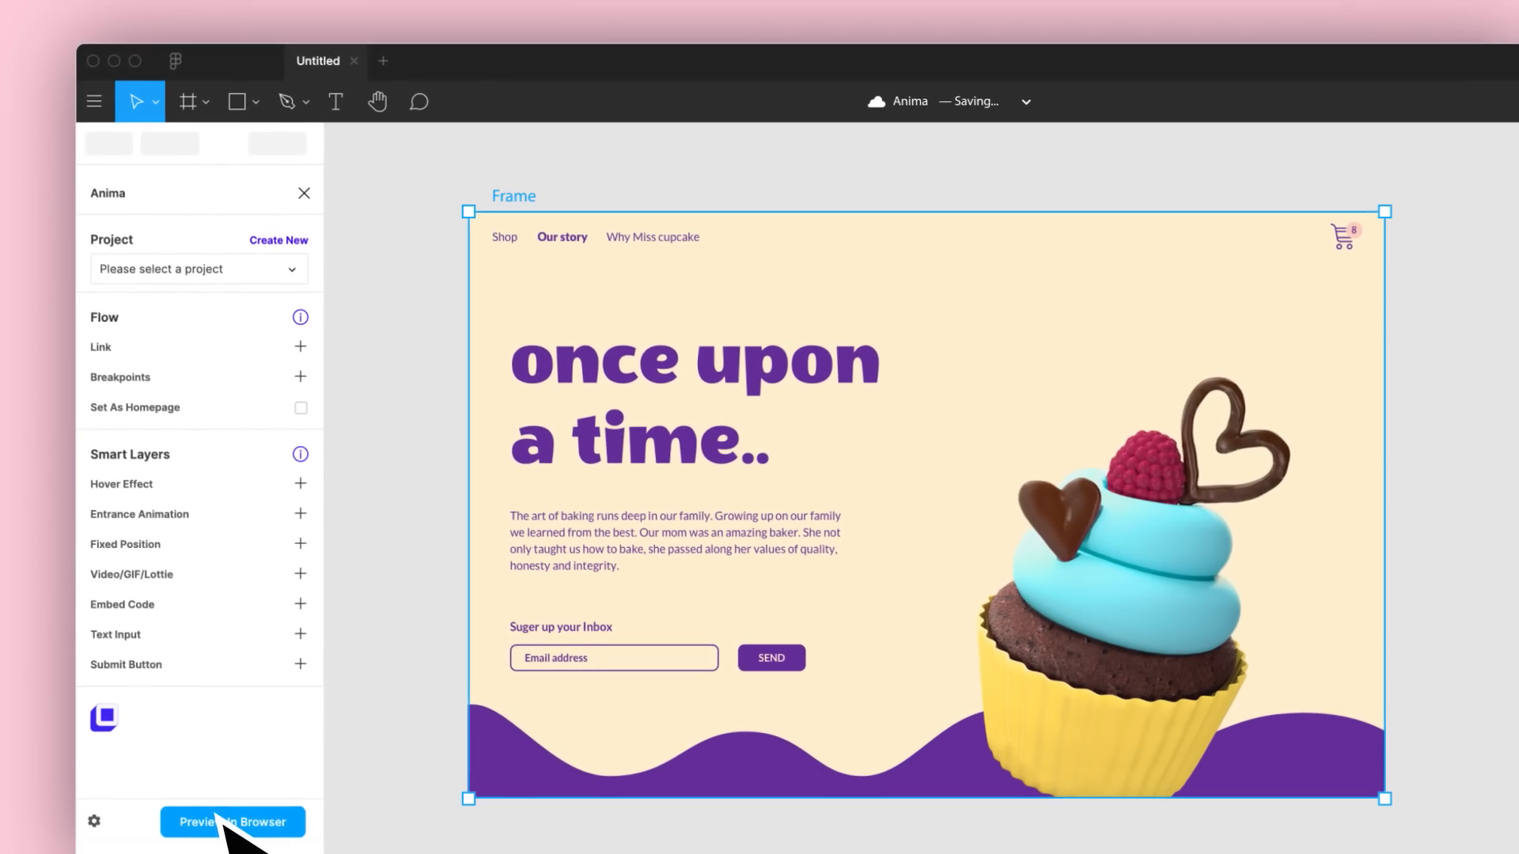
left_click(233, 821)
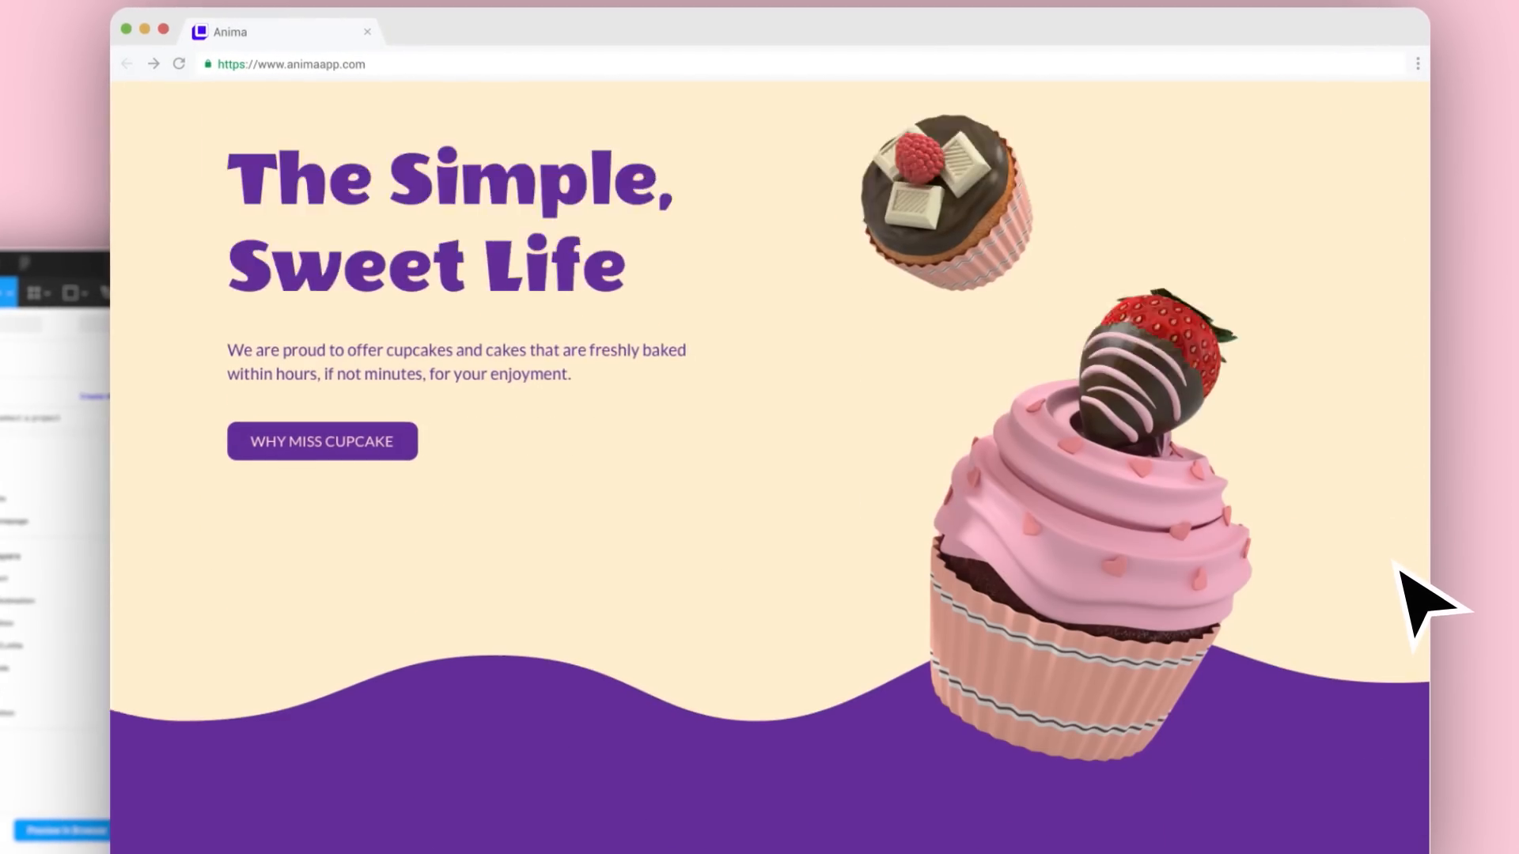
Step: Scroll to the store section and interact with the embedded London map
scroll("down", 3)
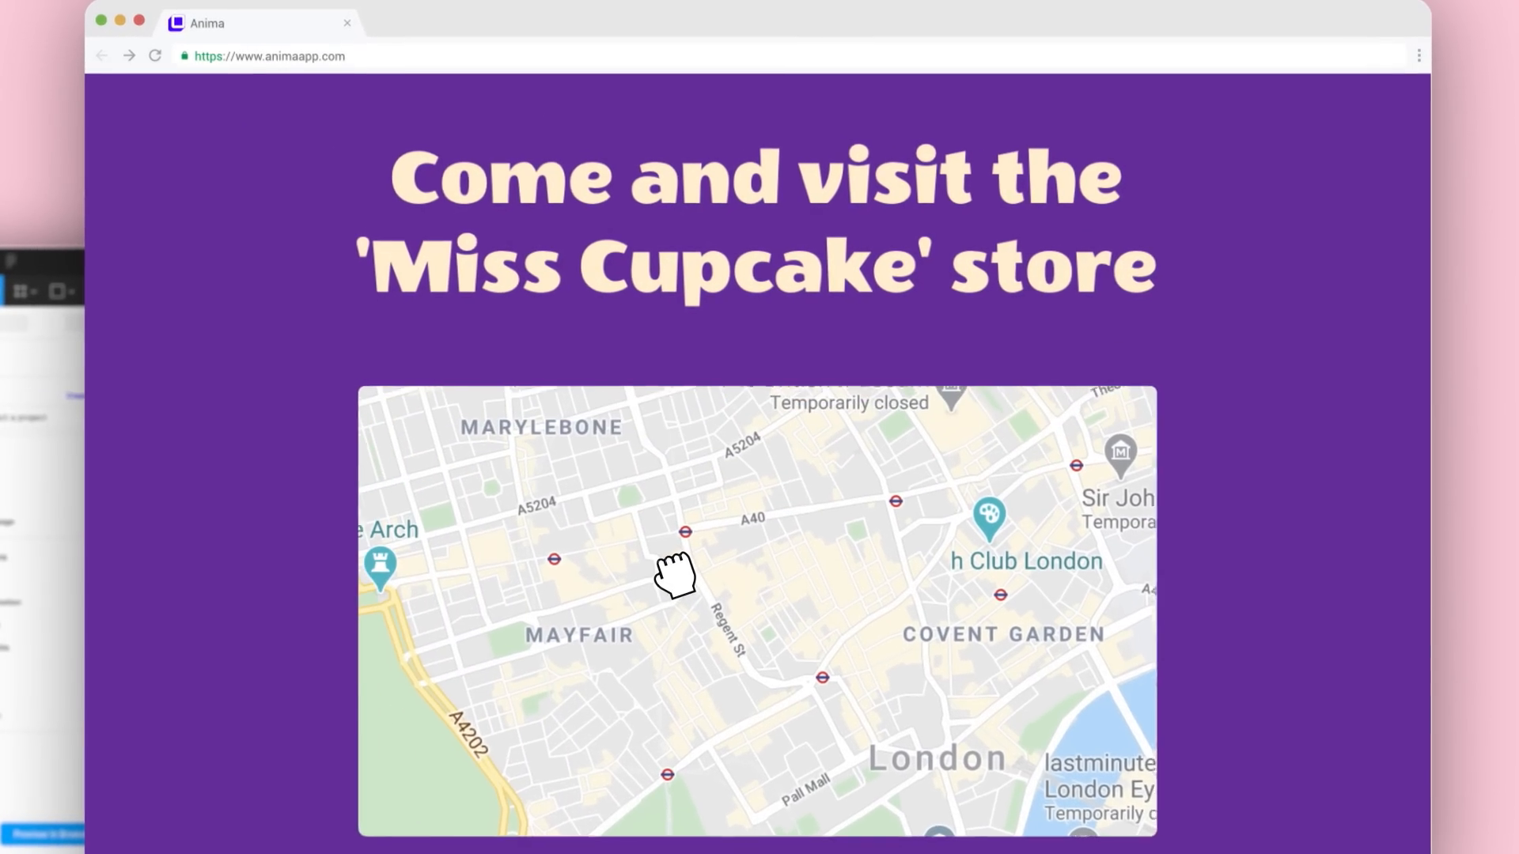
left_click(1342, 824)
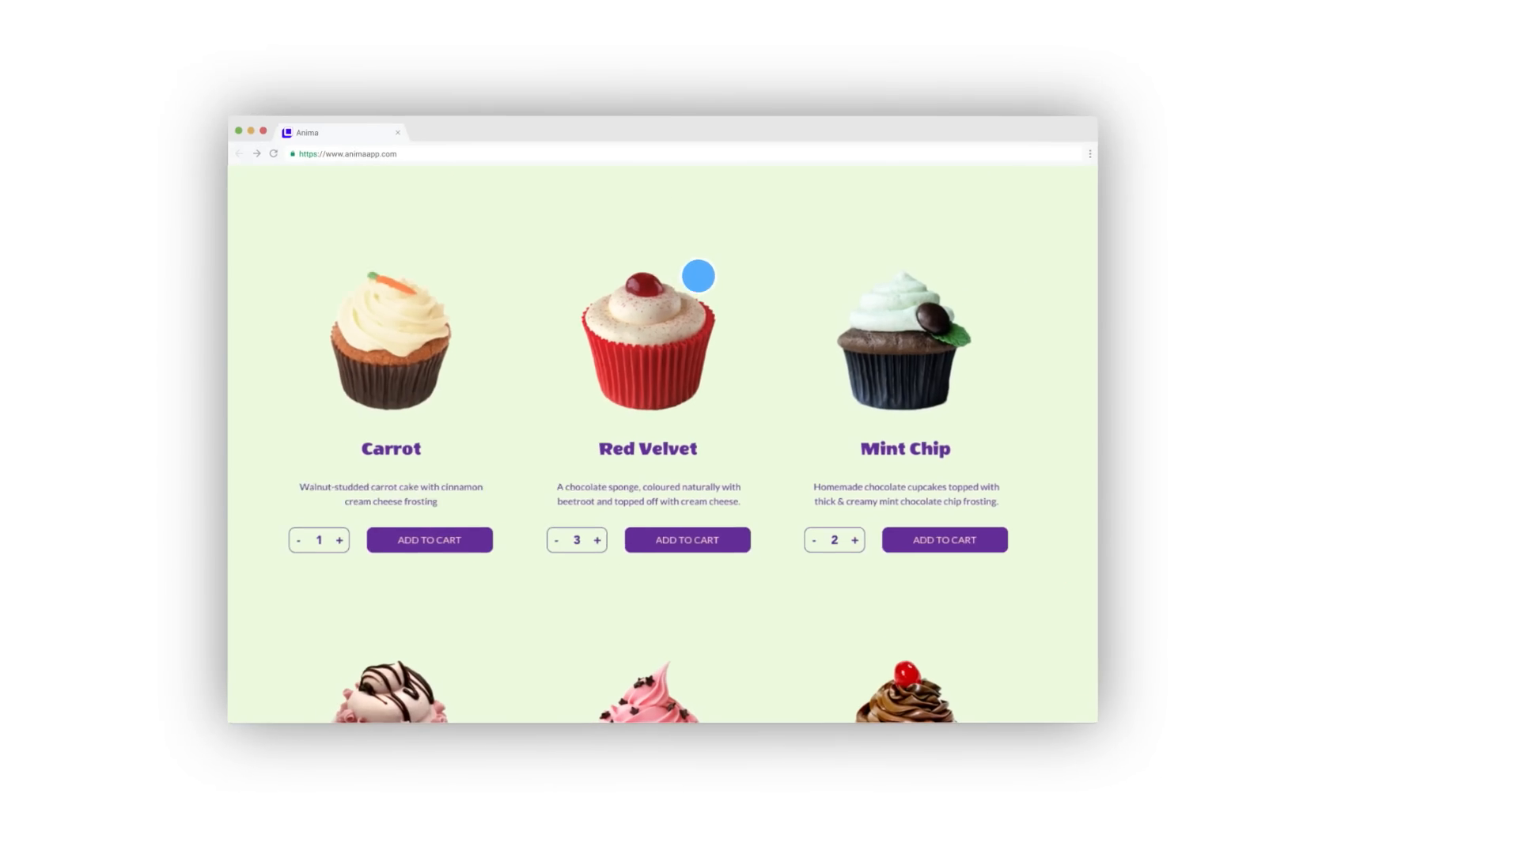
Step: Browse the cupcake product grid, then generate the site's HTML/CSS code
left_click(697, 276)
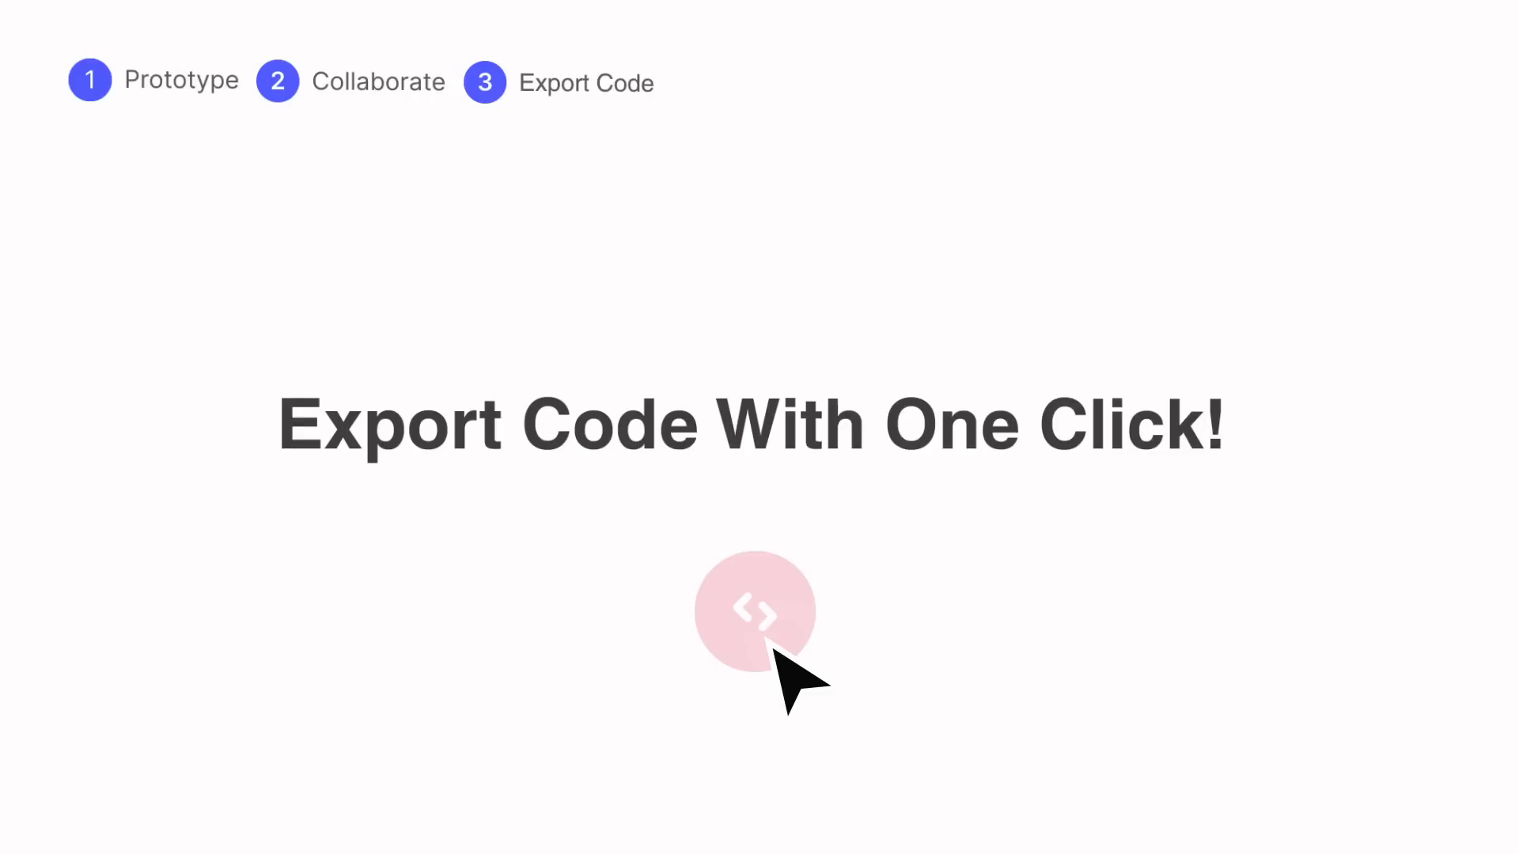
left_click(754, 613)
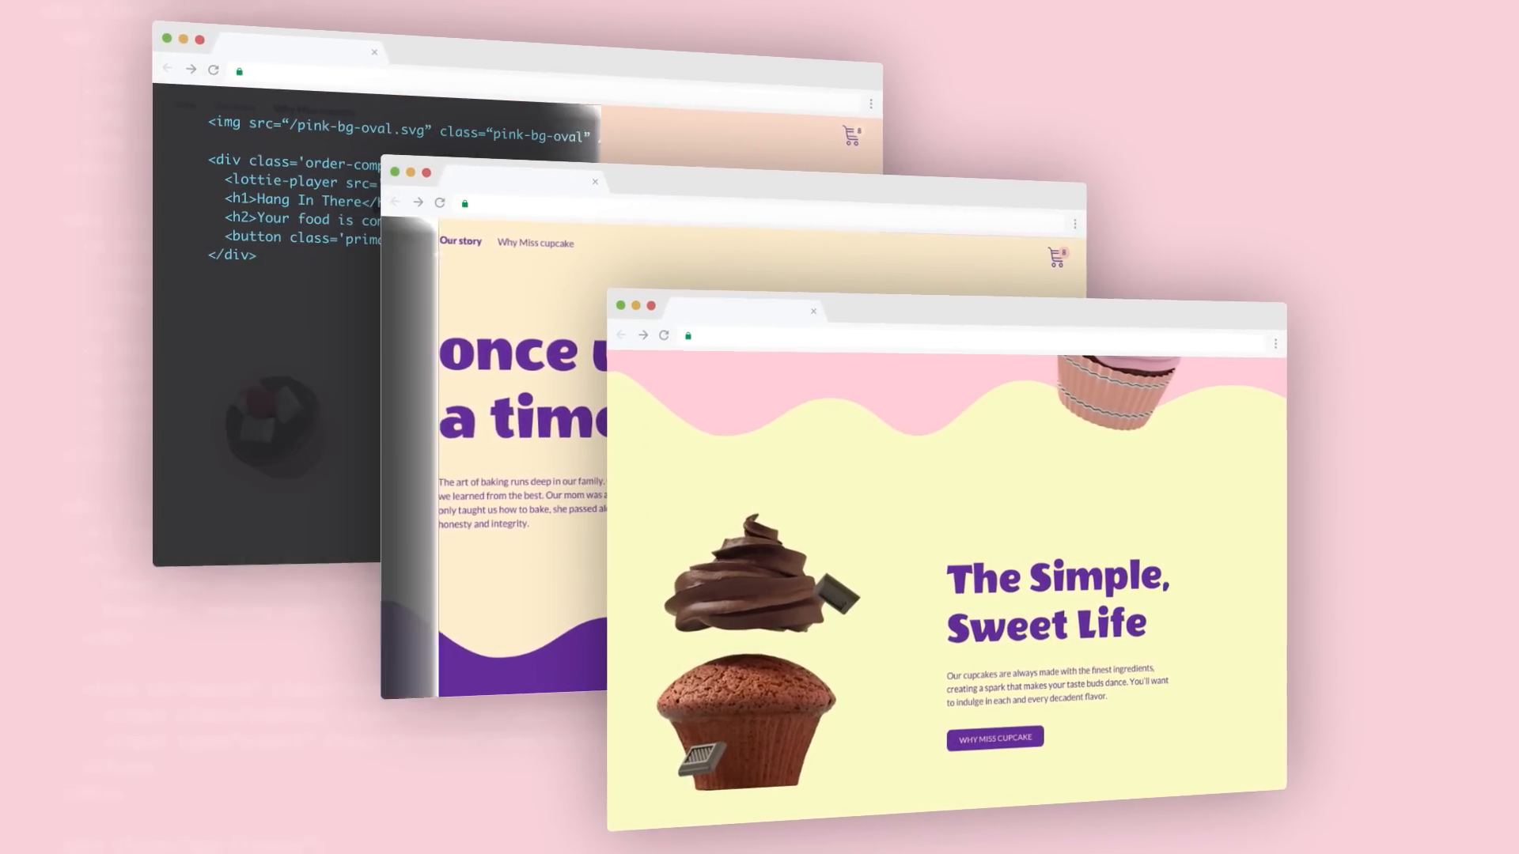